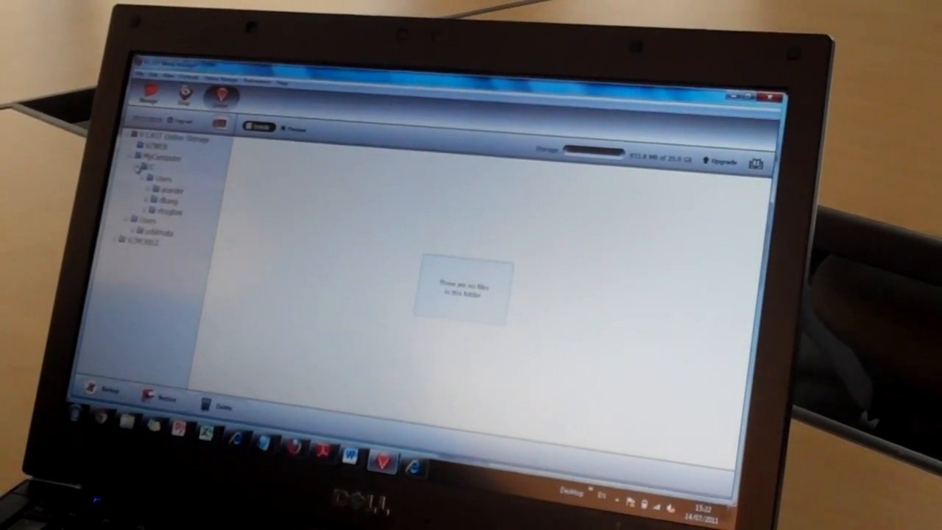
Open Online Storage > MyComputer > C to list the backed-up Photos and Users folders
left_click(148, 167)
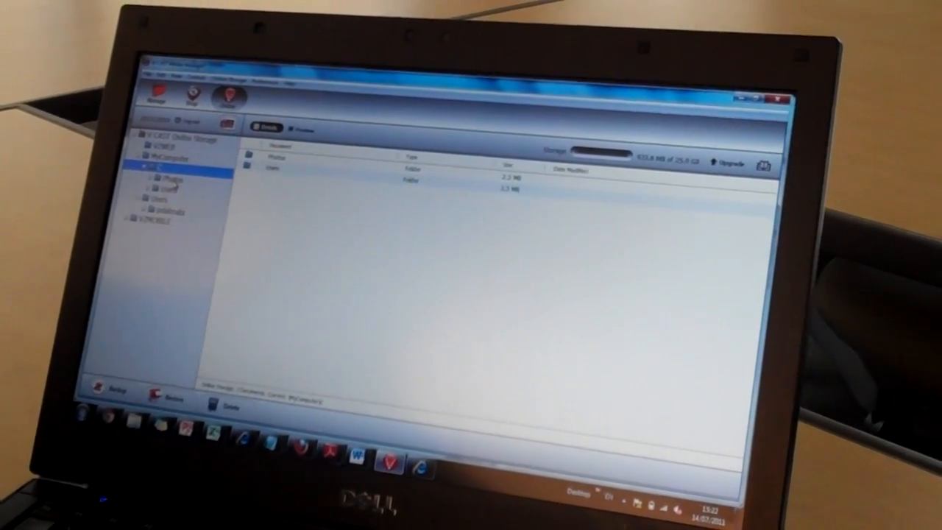
left_click(166, 180)
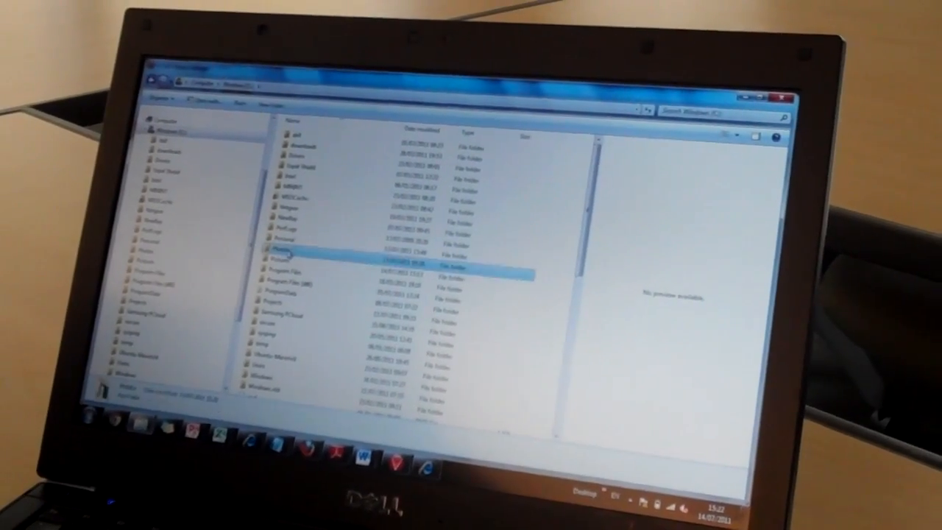
Delete the local Photos folder on C: and confirm sending it to the Recycle Bin
right_click(287, 266)
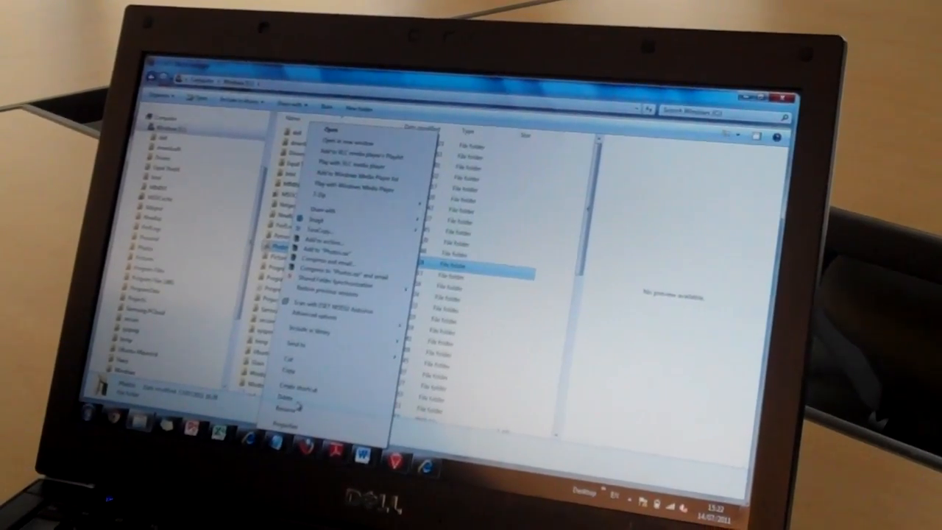
left_click(293, 400)
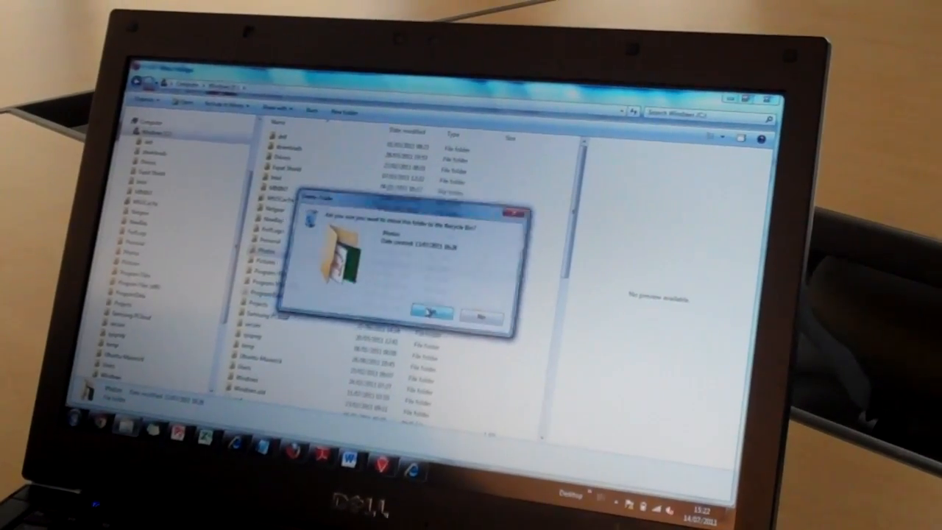
left_click(427, 315)
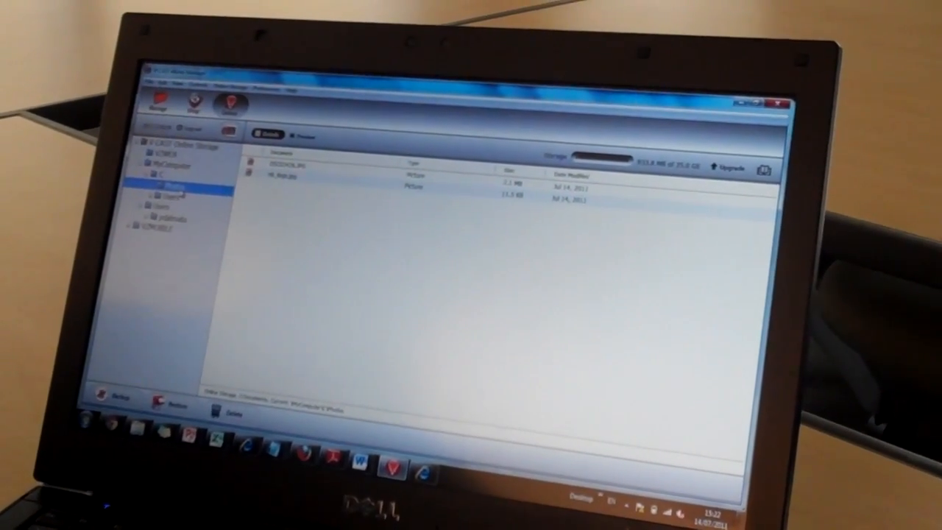
Bring up the Restore dialog for the backed-up Photos folder in online storage
right_click(177, 190)
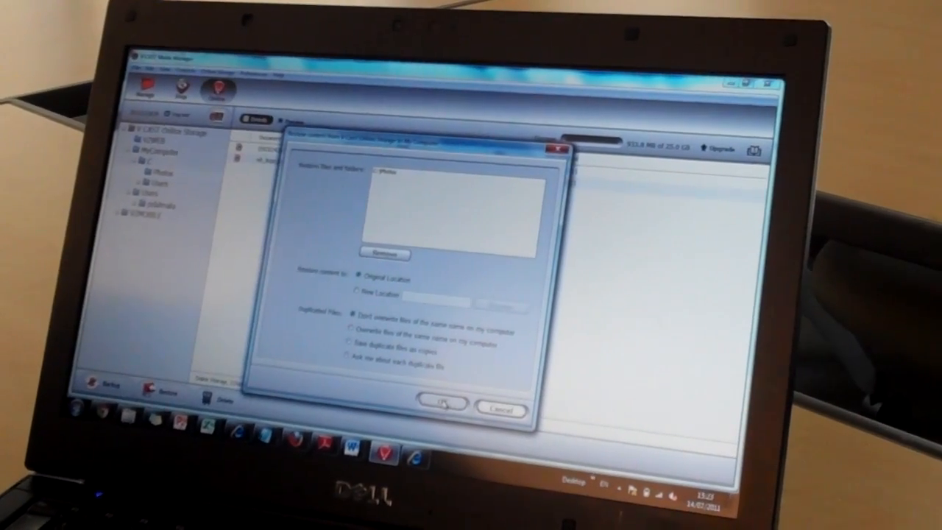
Confirm restoring Photos to its original location without overwriting
left_click(442, 404)
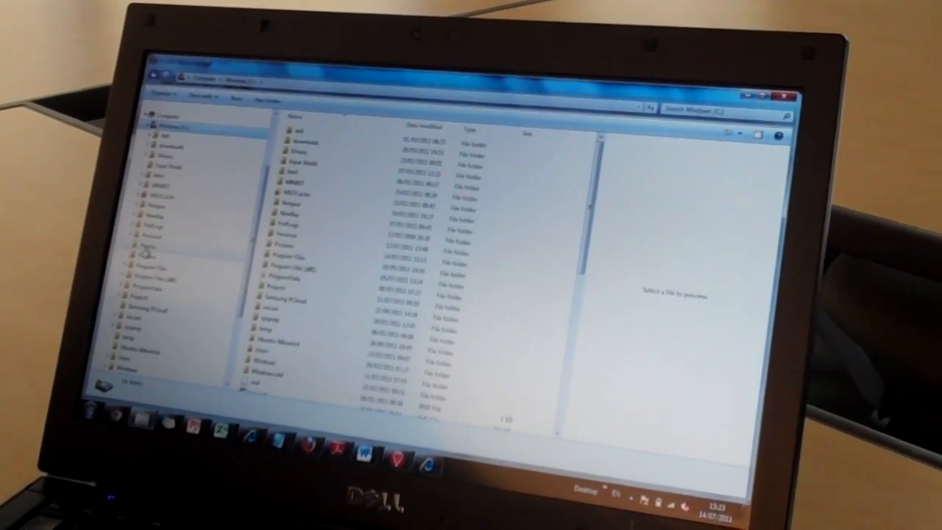
Open the restored Photos folder from the C: drive listing
double_click(146, 244)
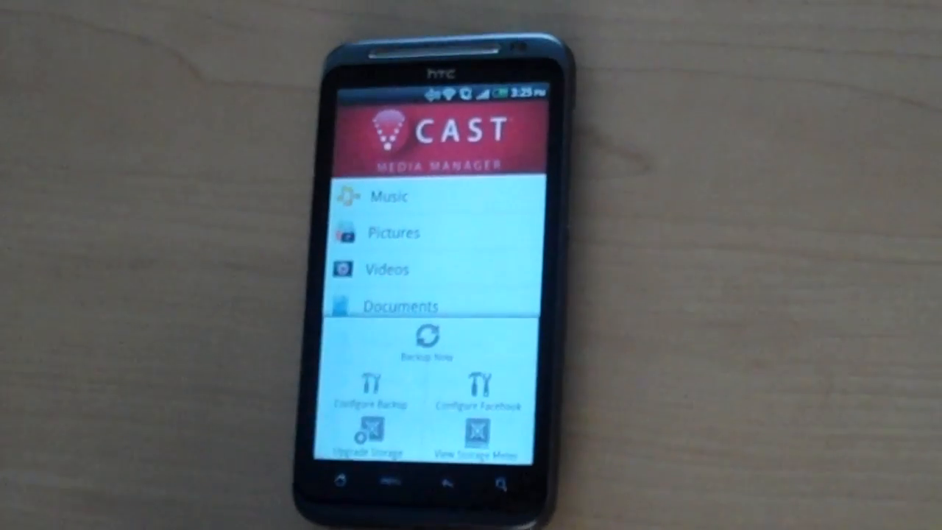
Choose Configure Backup from the phone app's menu
left_click(369, 397)
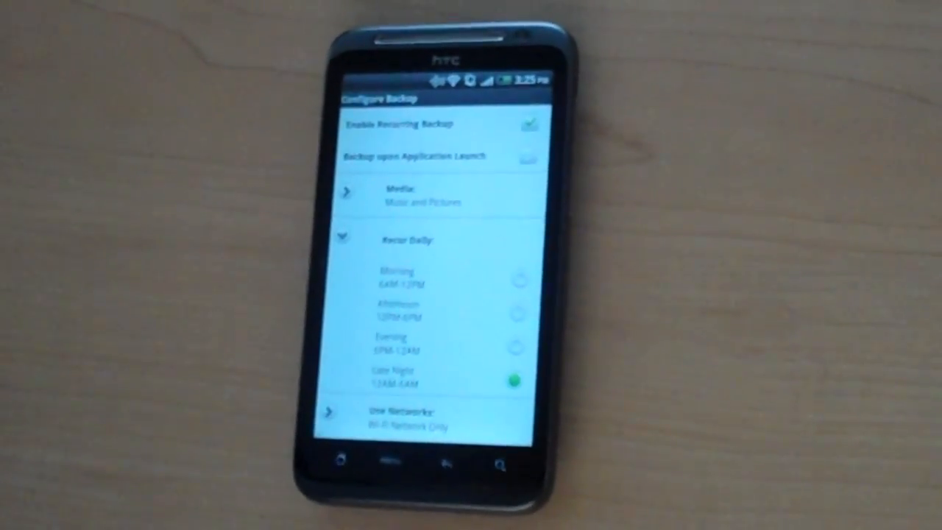
Review the daily late-night backup schedule and limit backups to Wi-Fi networks
left_click(419, 418)
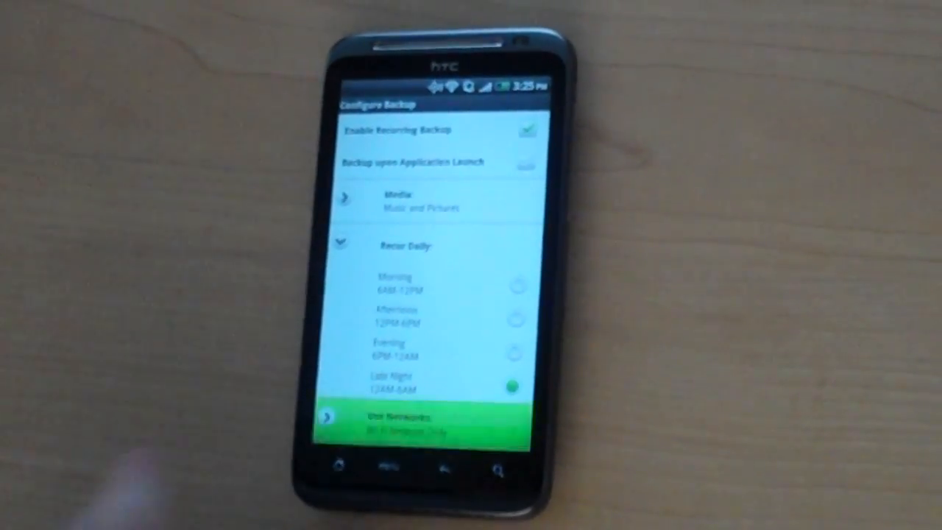